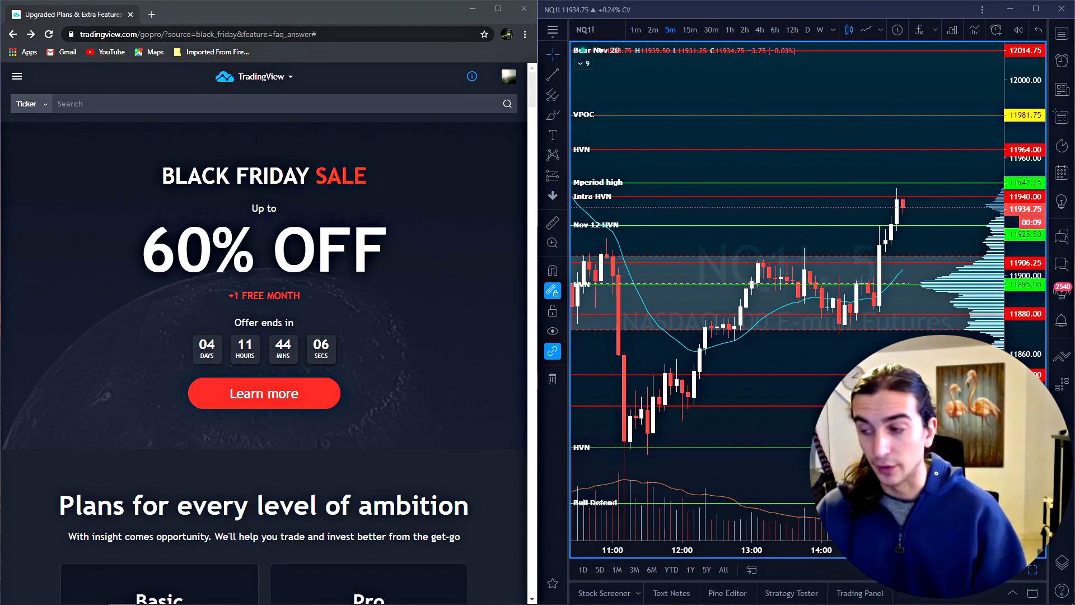
{"action": "mouse_move", "coordinate": [715, 334]}
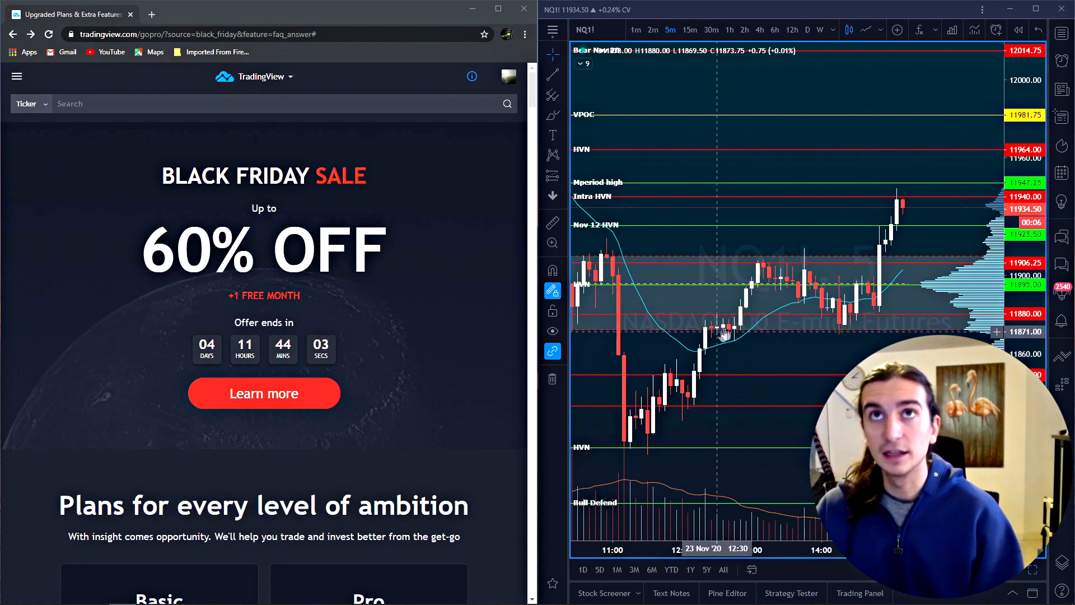
Scroll the Black Friday pricing page down to the Basic and Pro plan cards and their feature lists.
{"action": "scroll", "scroll_direction": "down", "scroll_amount": 3}
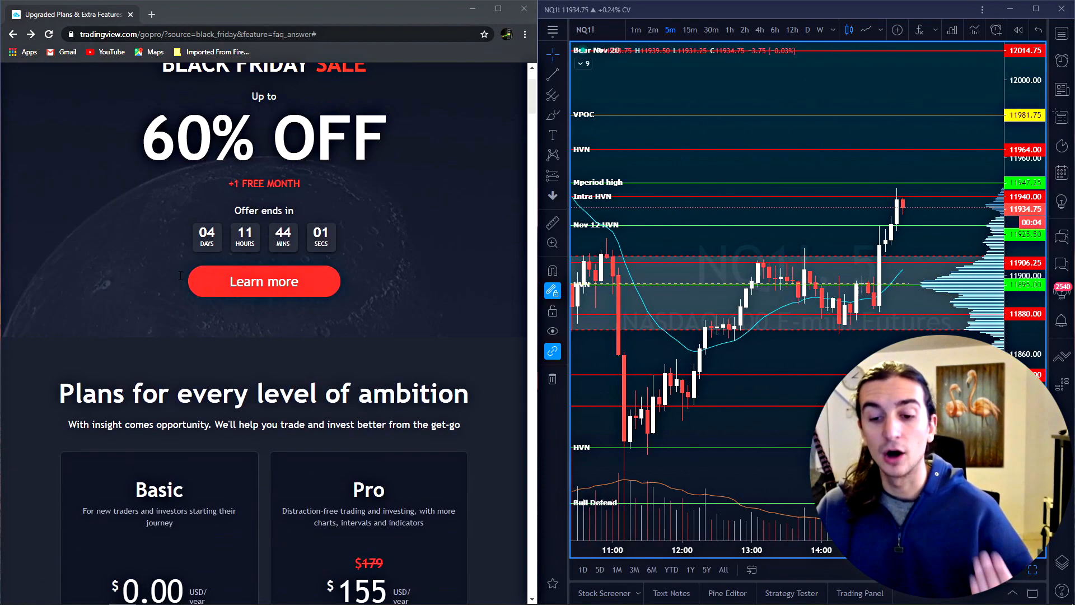
{"action": "left_click", "coordinate": [264, 281]}
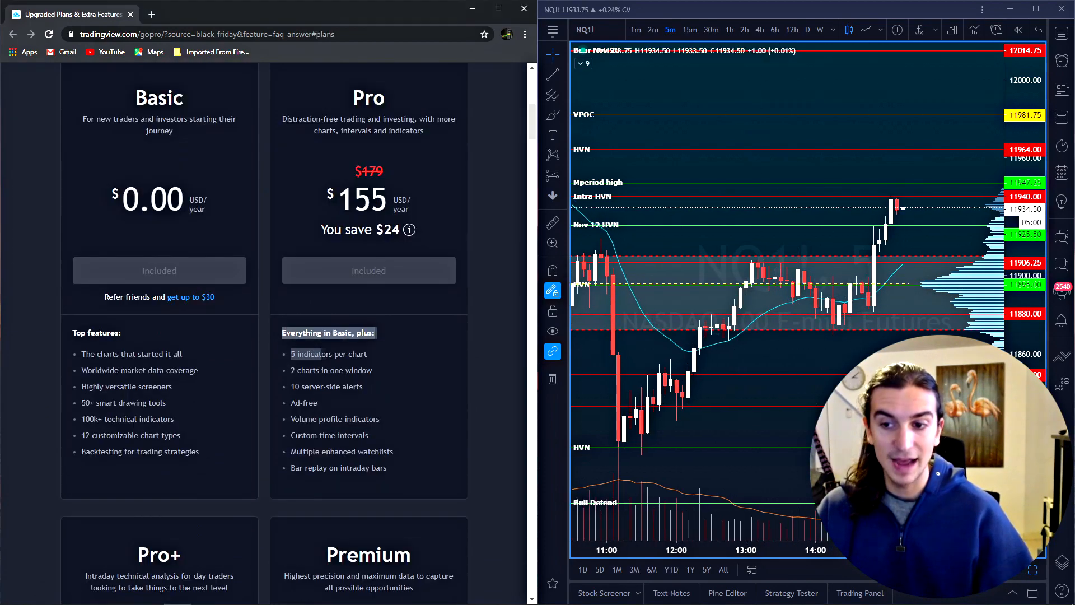
{"action": "scroll", "scroll_direction": "down", "scroll_amount": 3}
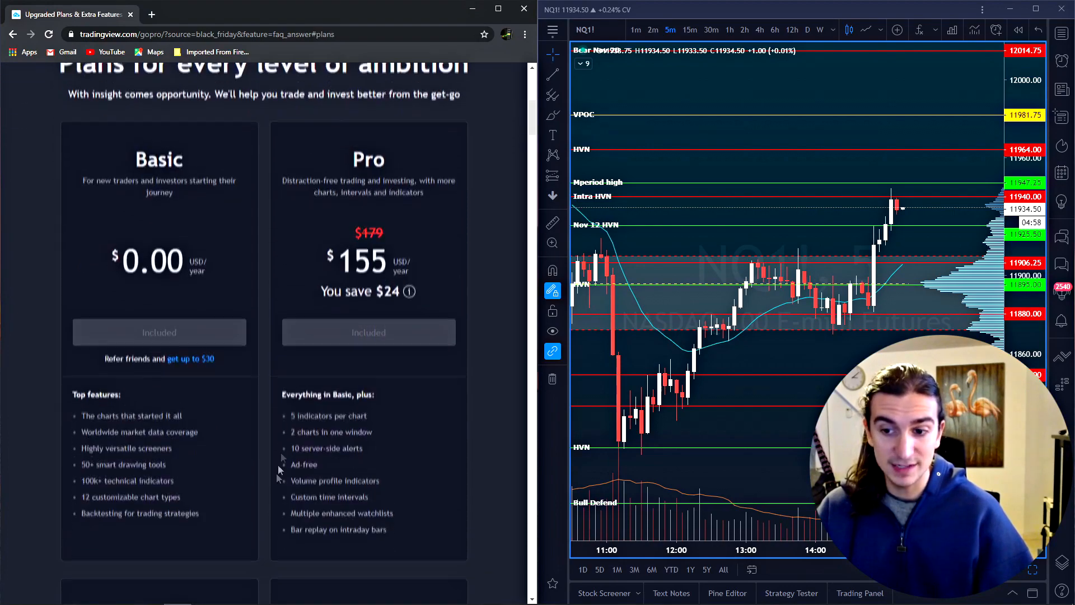
{"action": "scroll", "scroll_direction": "down", "scroll_amount": 3}
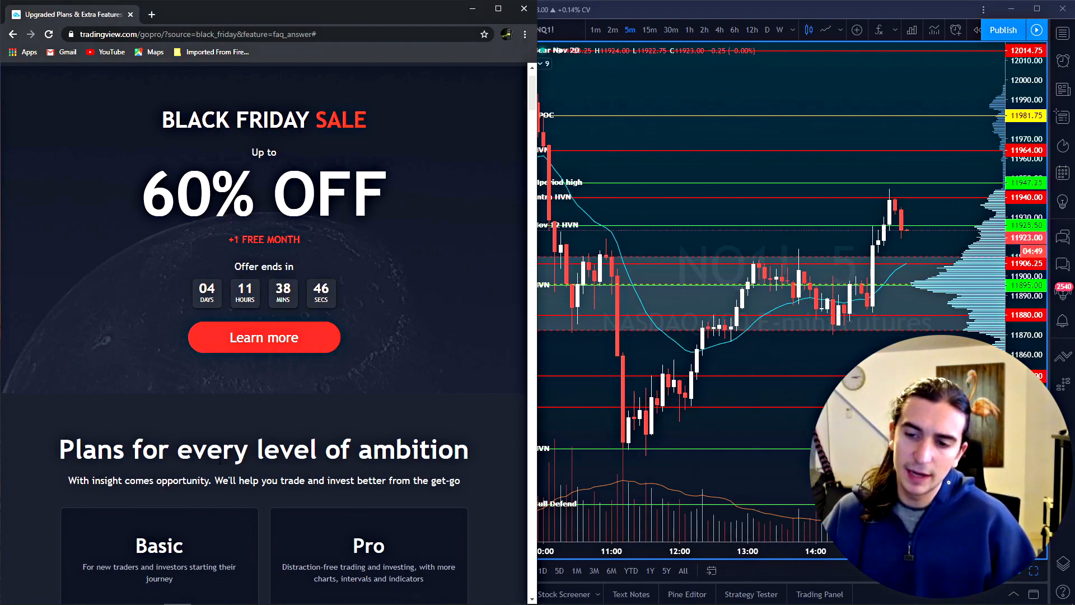
Scroll past the plan cards into the Compare plans table's Ad-free and Charts rows, down to Bar Replay.
{"action": "scroll", "scroll_direction": "down", "scroll_amount": 3}
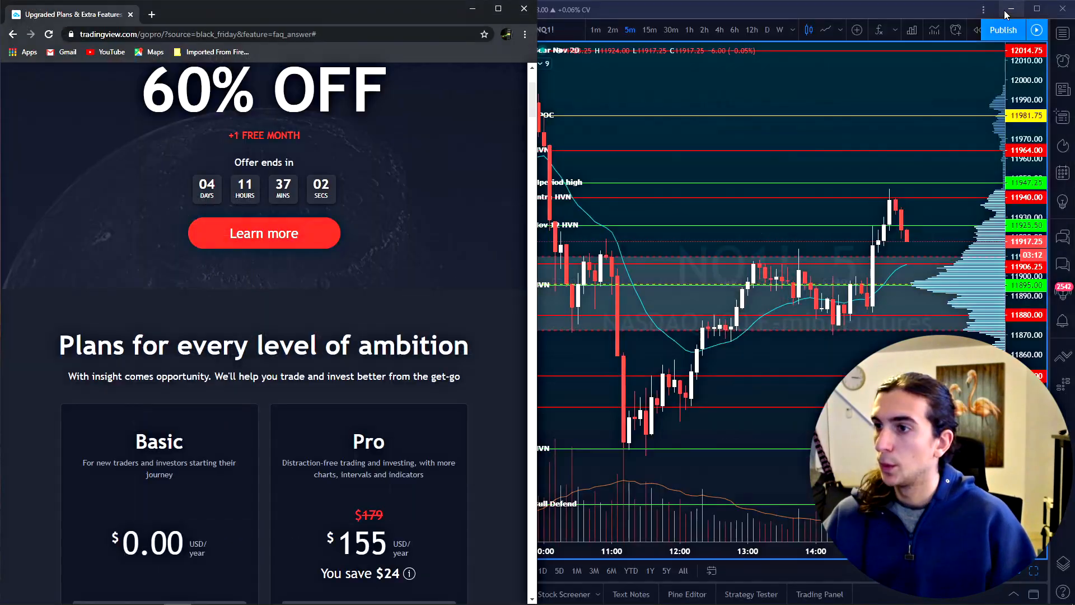
{"action": "scroll", "scroll_direction": "down", "scroll_amount": 3}
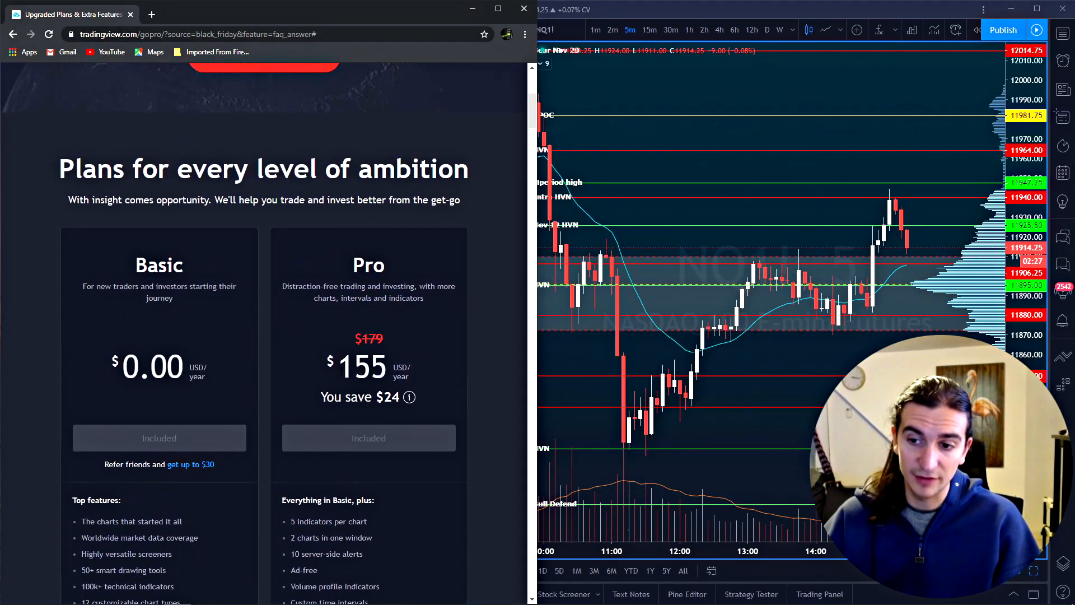
{"action": "scroll", "scroll_direction": "down", "scroll_amount": 3}
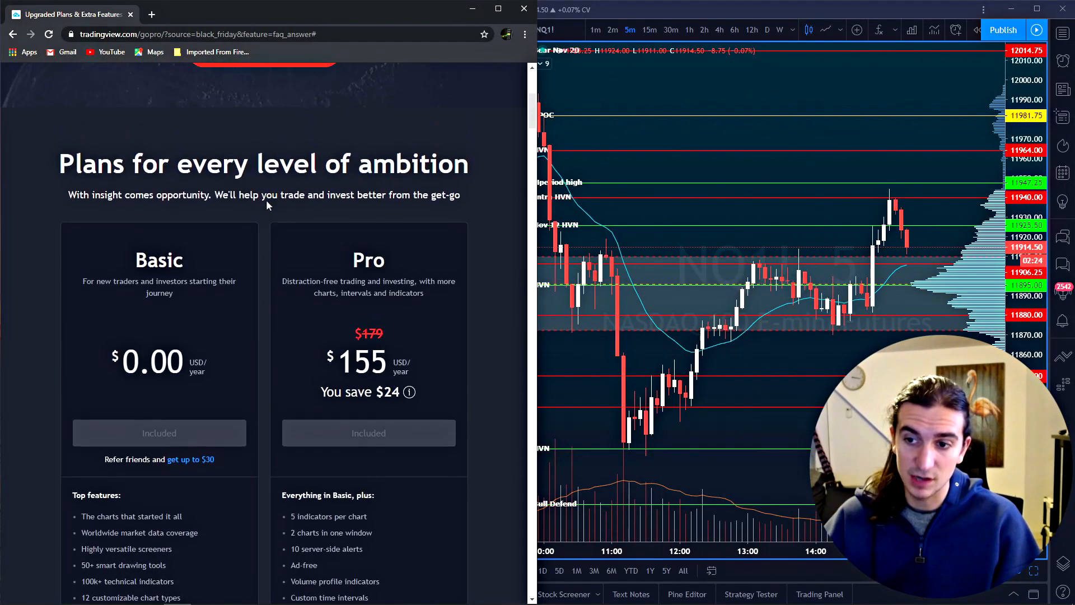
{"action": "scroll", "scroll_direction": "down", "scroll_amount": 3}
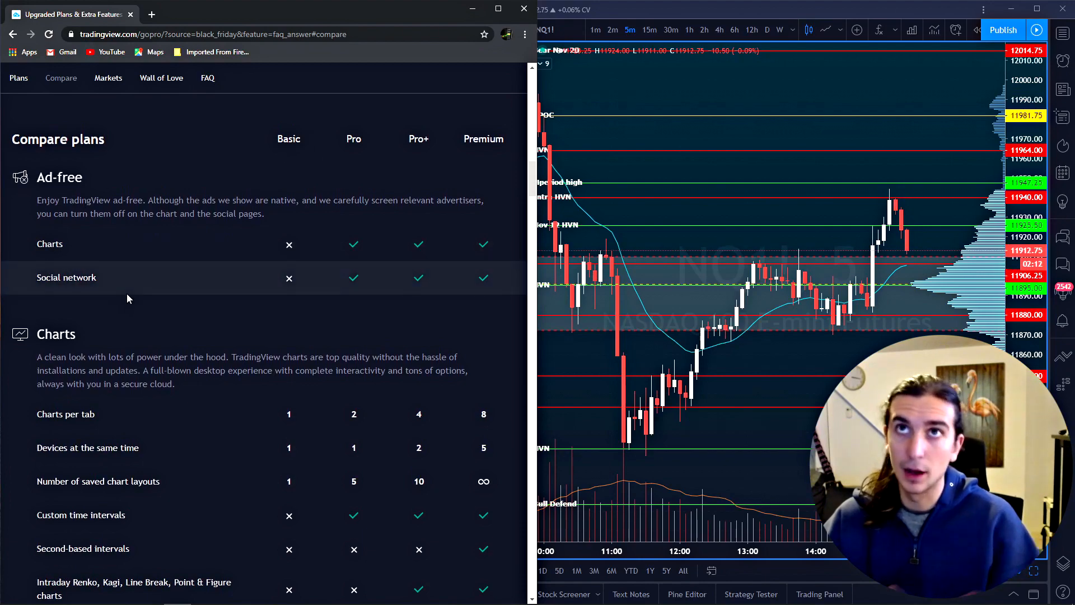
{"action": "scroll", "scroll_direction": "down", "scroll_amount": 3}
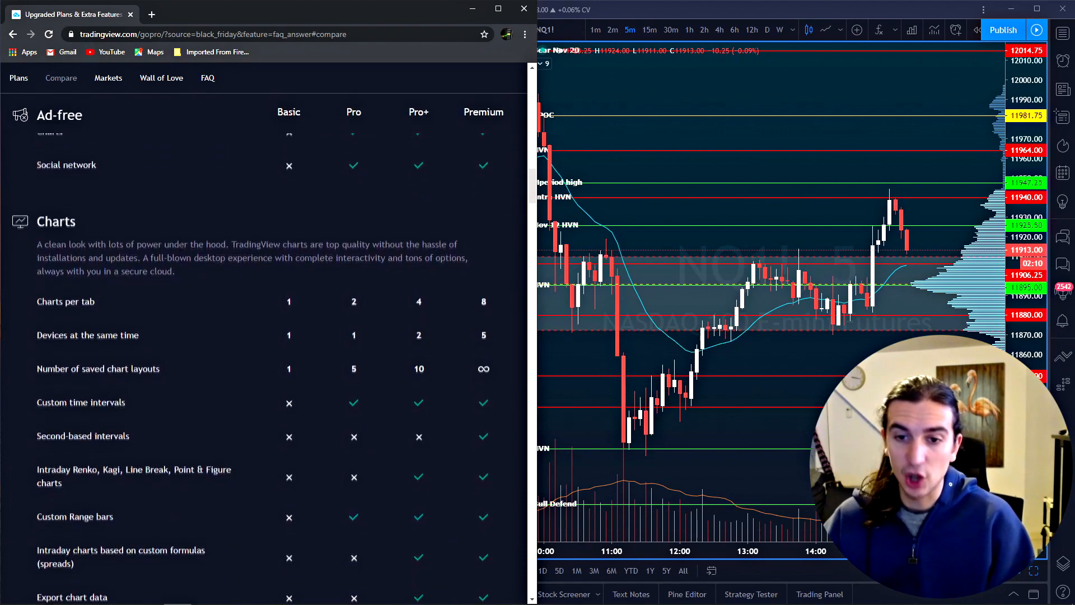
{"action": "scroll", "scroll_direction": "down", "scroll_amount": 3}
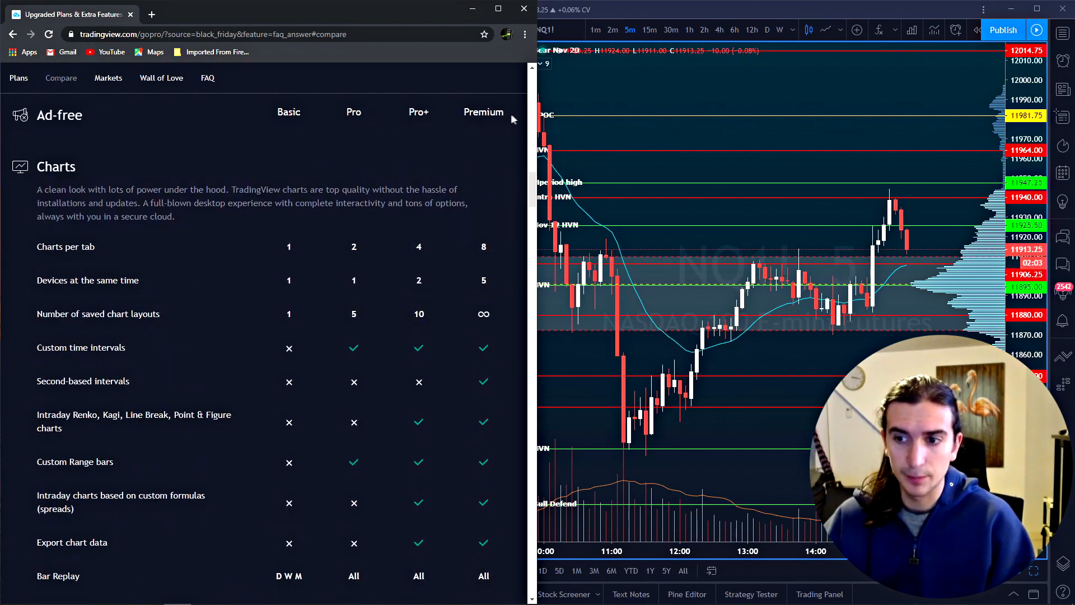
{"action": "mouse_move", "coordinate": [363, 262]}
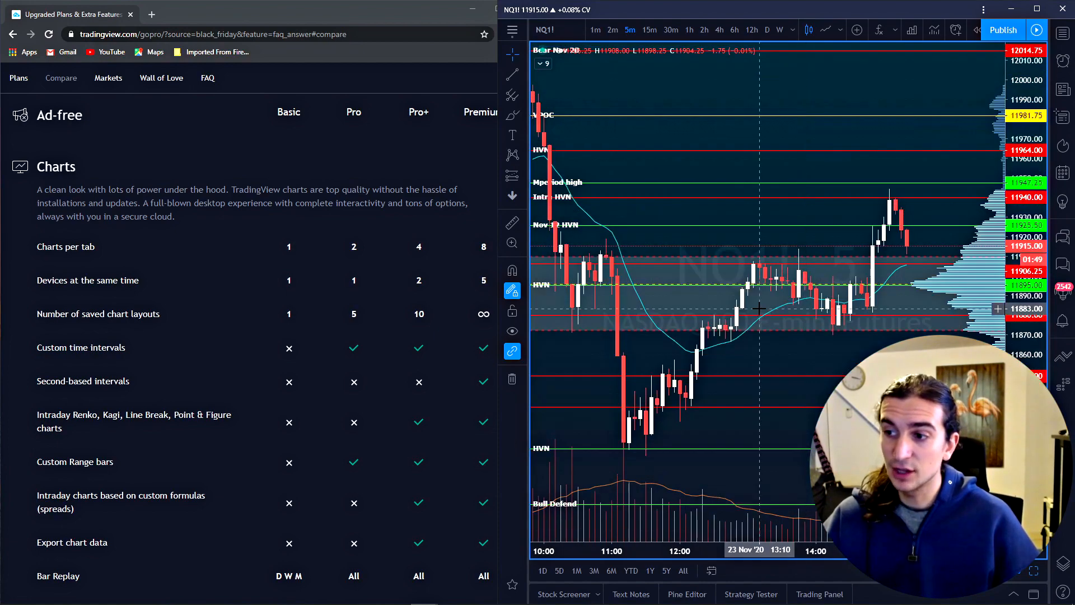
{"action": "left_click", "coordinate": [766, 29]}
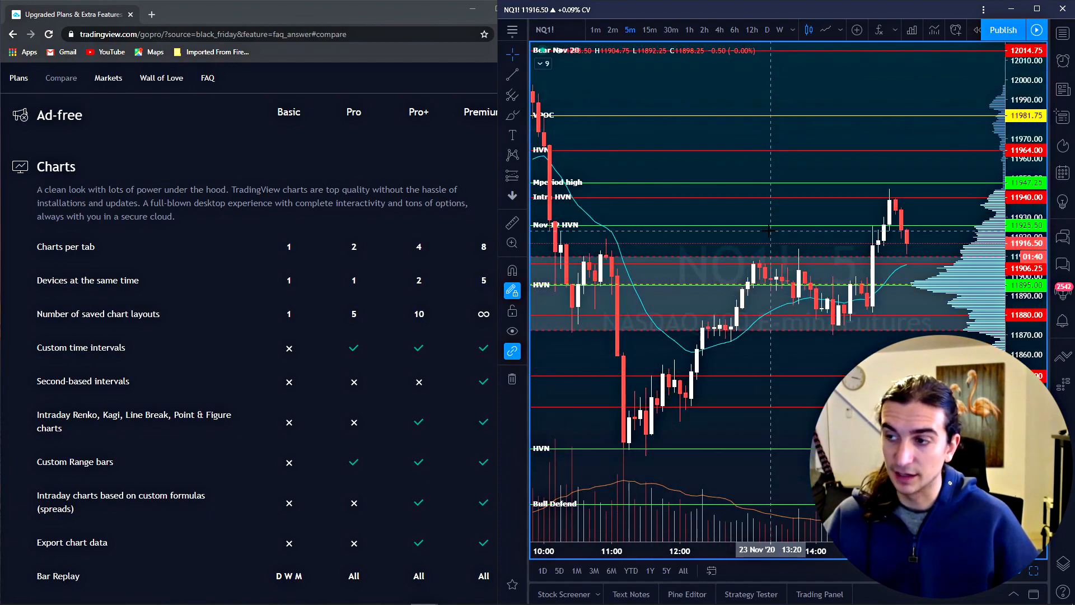
{"action": "mouse_move", "coordinate": [617, 291]}
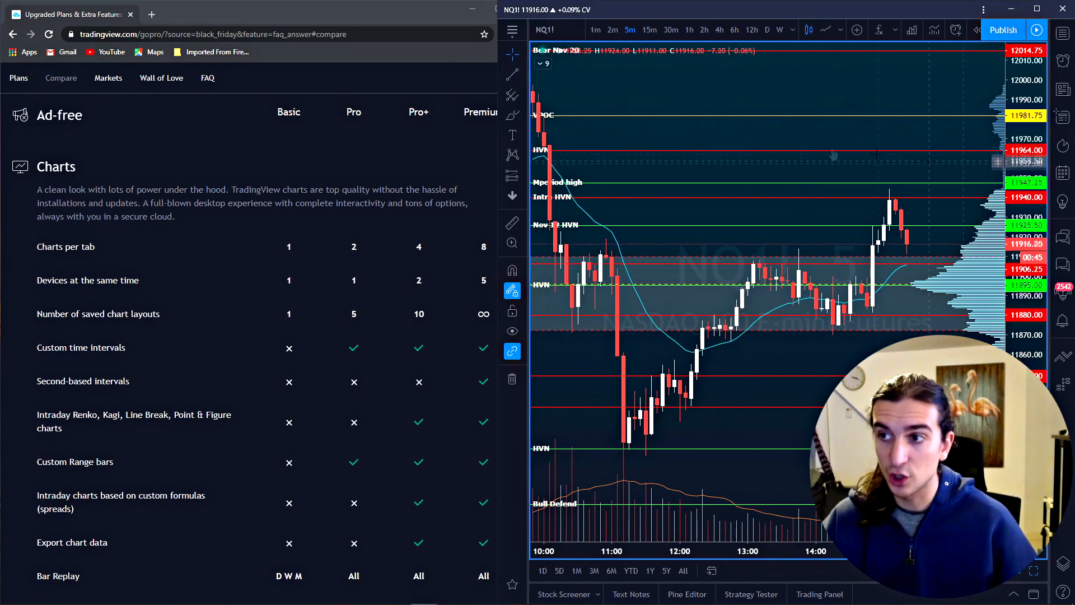
{"action": "left_click", "coordinate": [765, 29]}
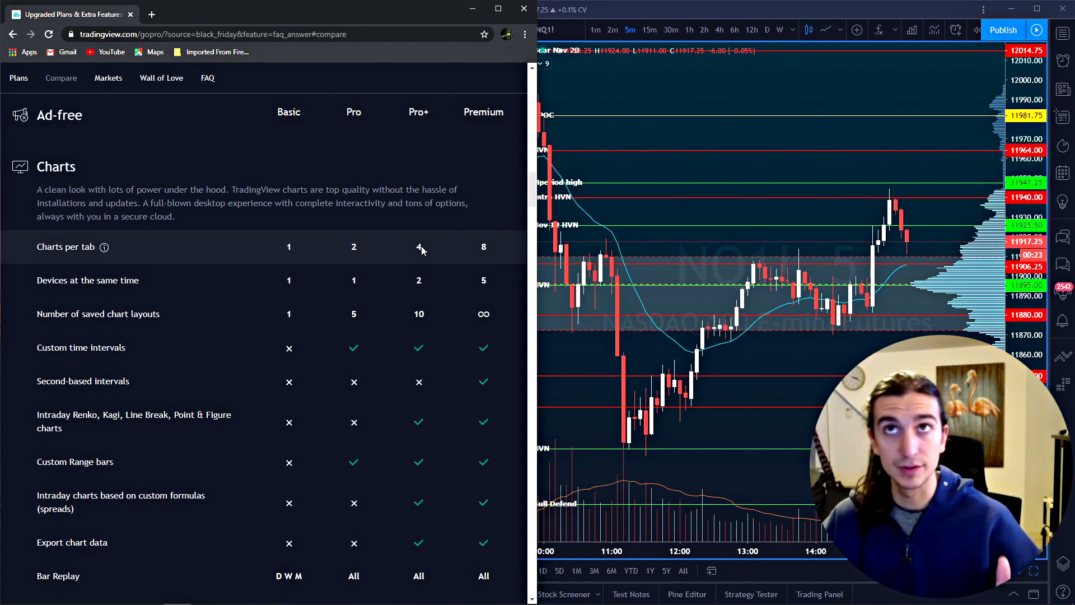
{"action": "mouse_move", "coordinate": [343, 291]}
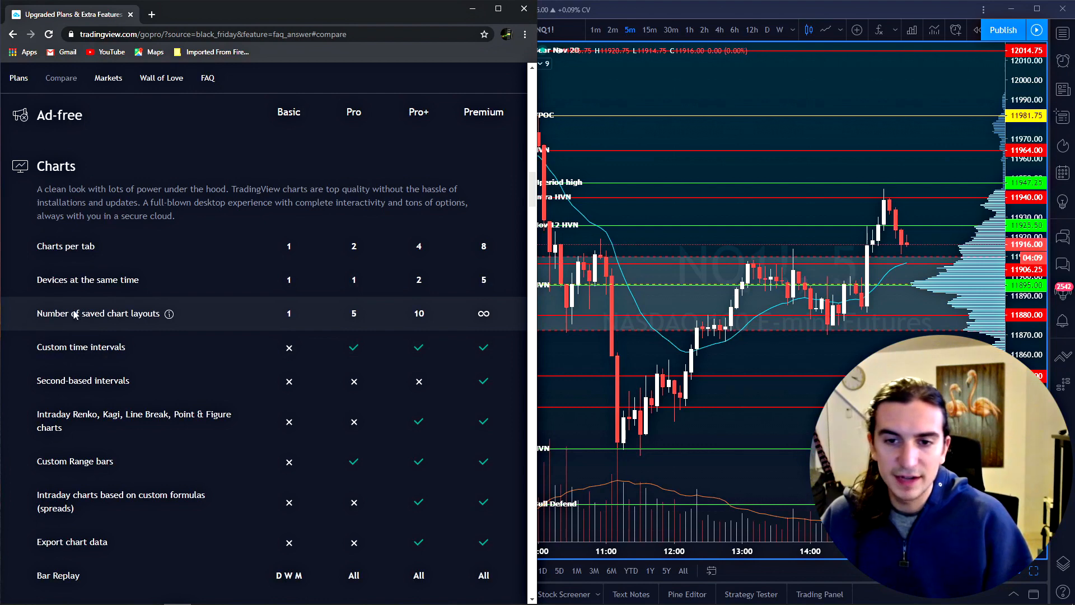
{"action": "mouse_move", "coordinate": [346, 316]}
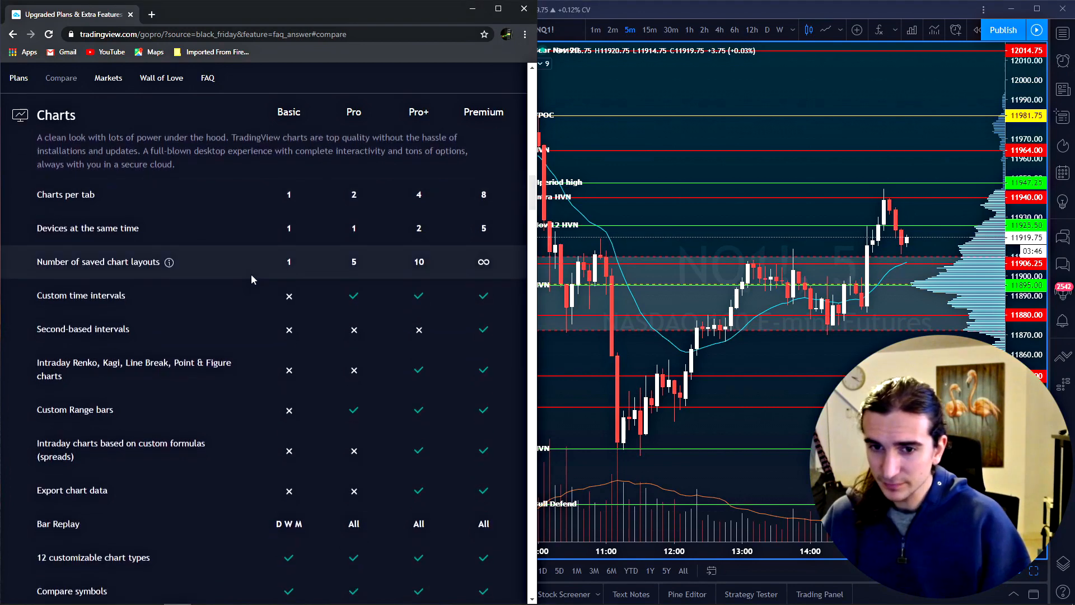
Scroll the Charts rows down to Export chart data, Bar Replay, chart types and historical financial data.
{"action": "scroll", "scroll_direction": "down", "scroll_amount": 3}
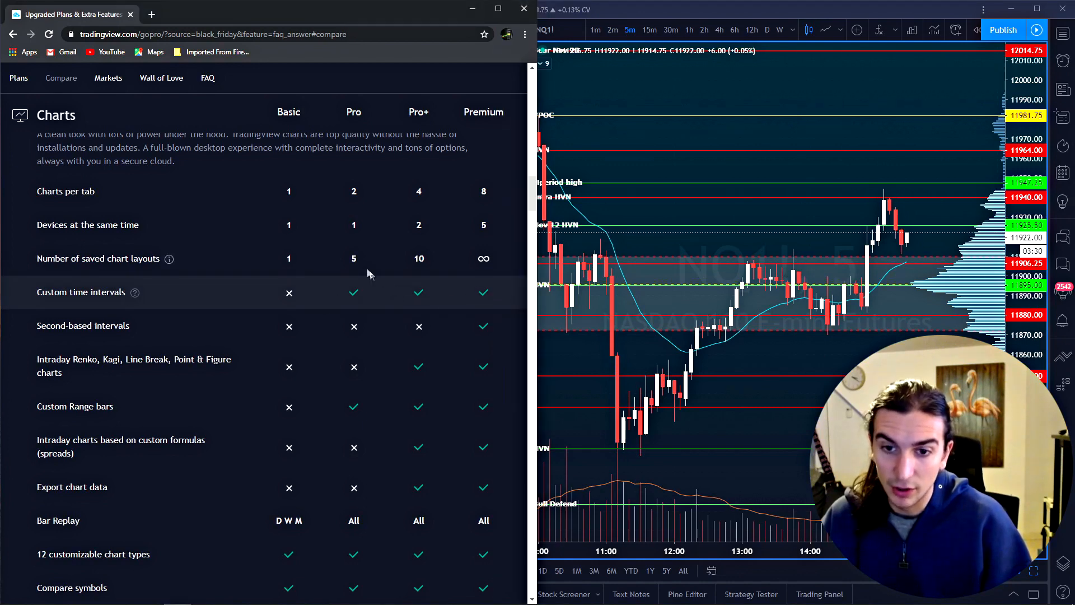
{"action": "scroll", "scroll_direction": "down", "scroll_amount": 3}
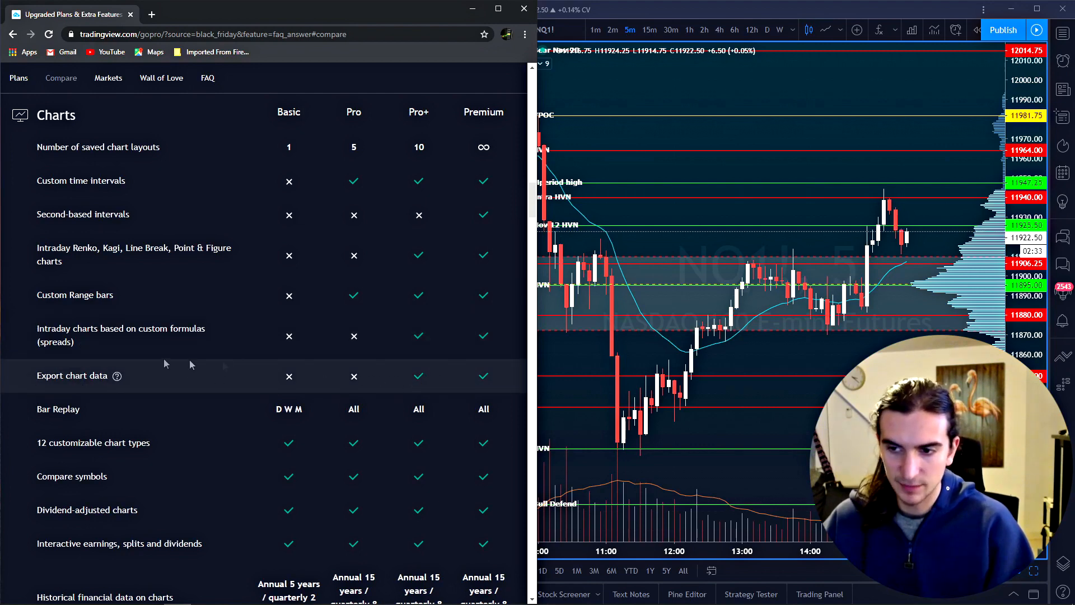
View the help article on exporting chart data, then close the help centre back to the table.
{"action": "left_click", "coordinate": [118, 375]}
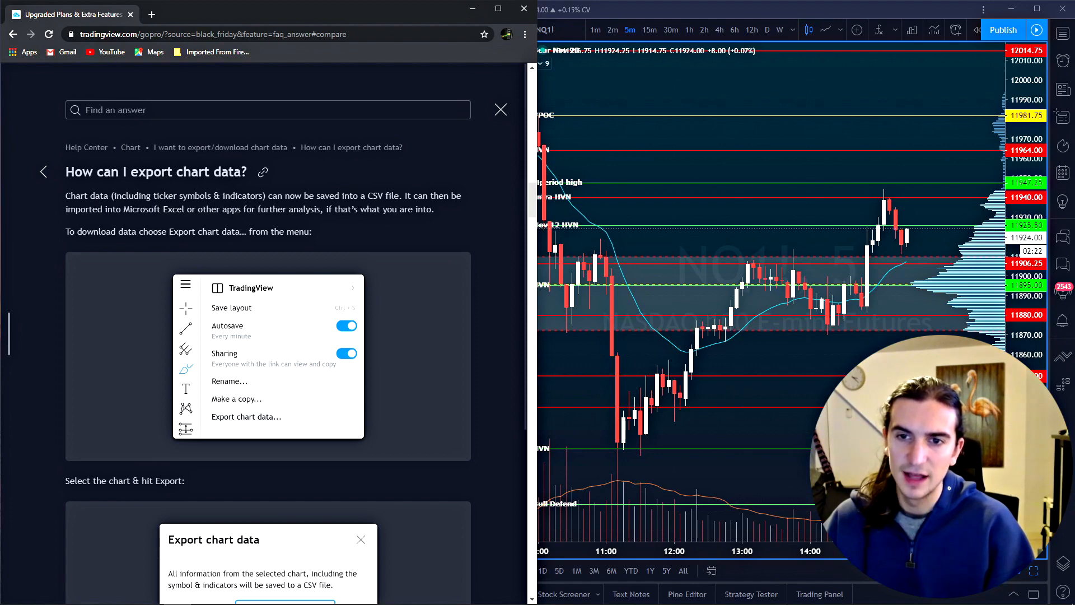
{"action": "left_click", "coordinate": [43, 172]}
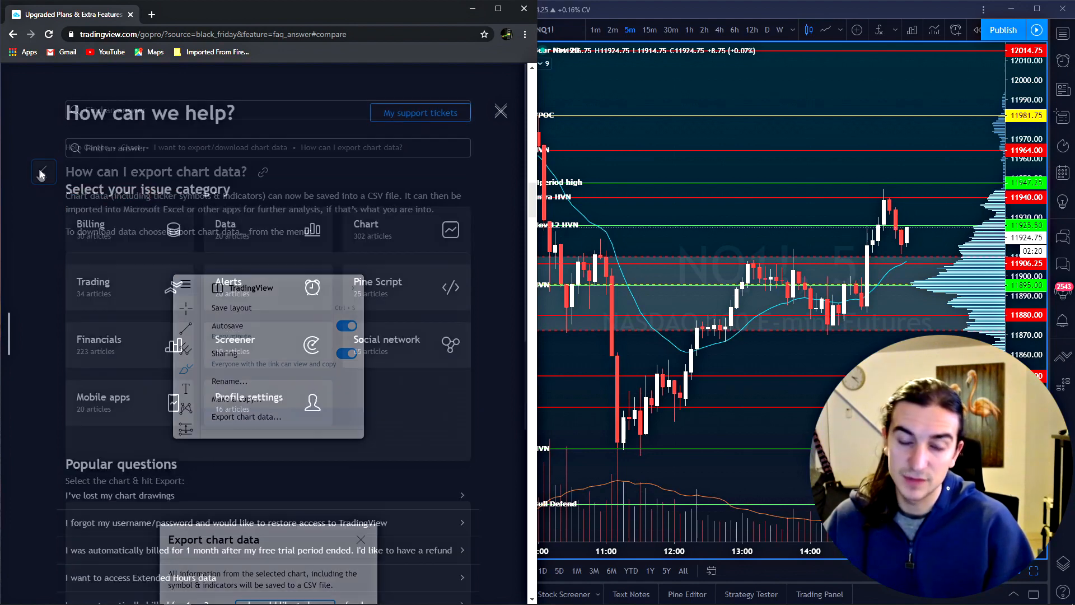
{"action": "left_click", "coordinate": [500, 111]}
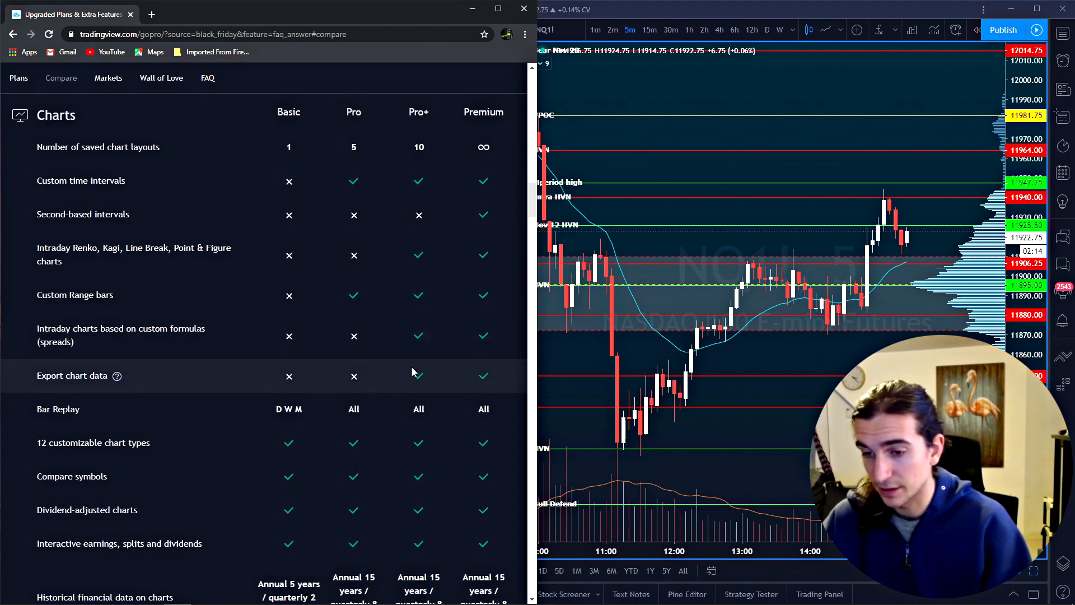
Scroll down to the Technical Analysis and Algorithms rows with indicator limits of 3, 5, 10 and 25.
{"action": "scroll", "scroll_direction": "down", "scroll_amount": 3}
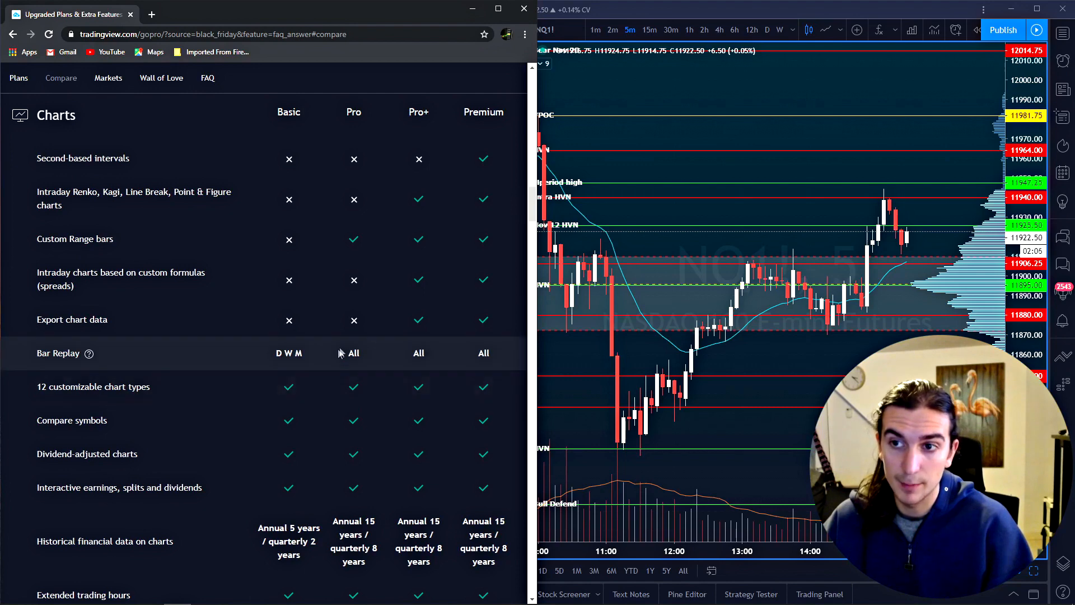
{"action": "scroll", "scroll_direction": "down", "scroll_amount": 3}
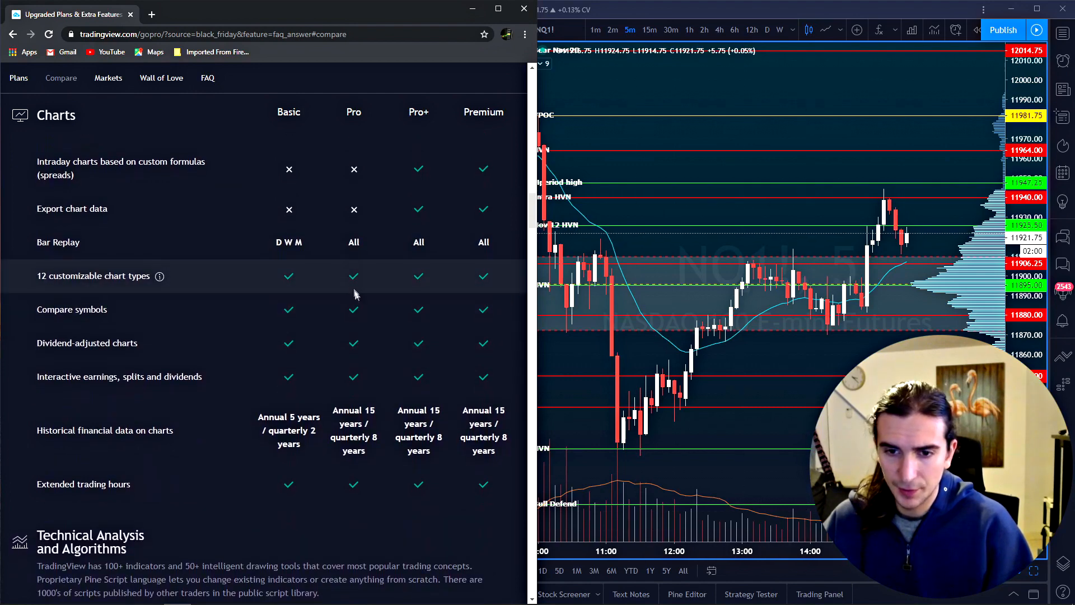
{"action": "scroll", "scroll_direction": "down", "scroll_amount": 3}
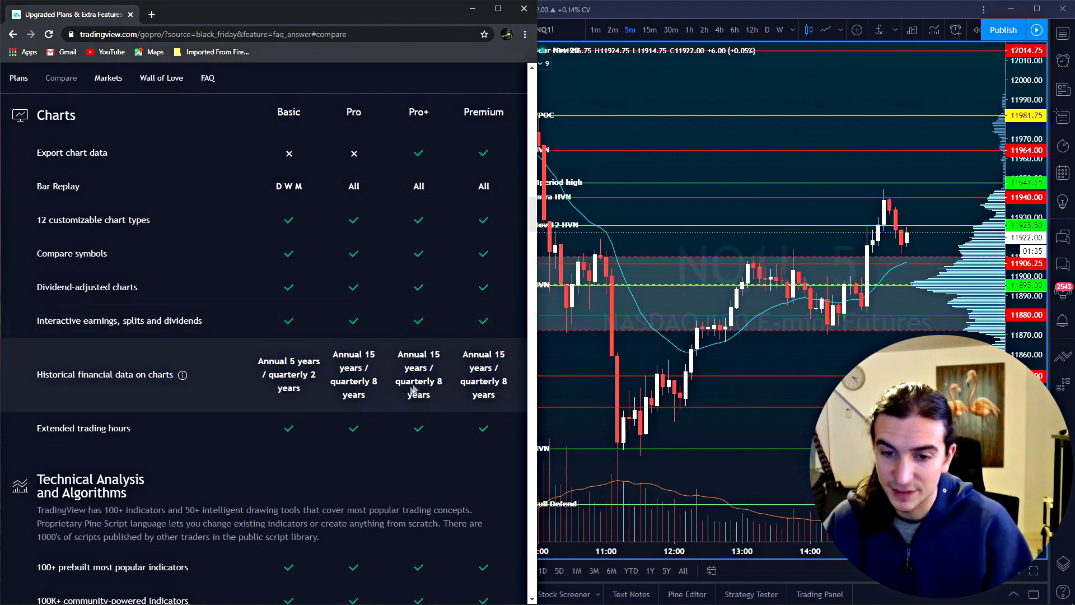
{"action": "scroll", "scroll_direction": "down", "scroll_amount": 3}
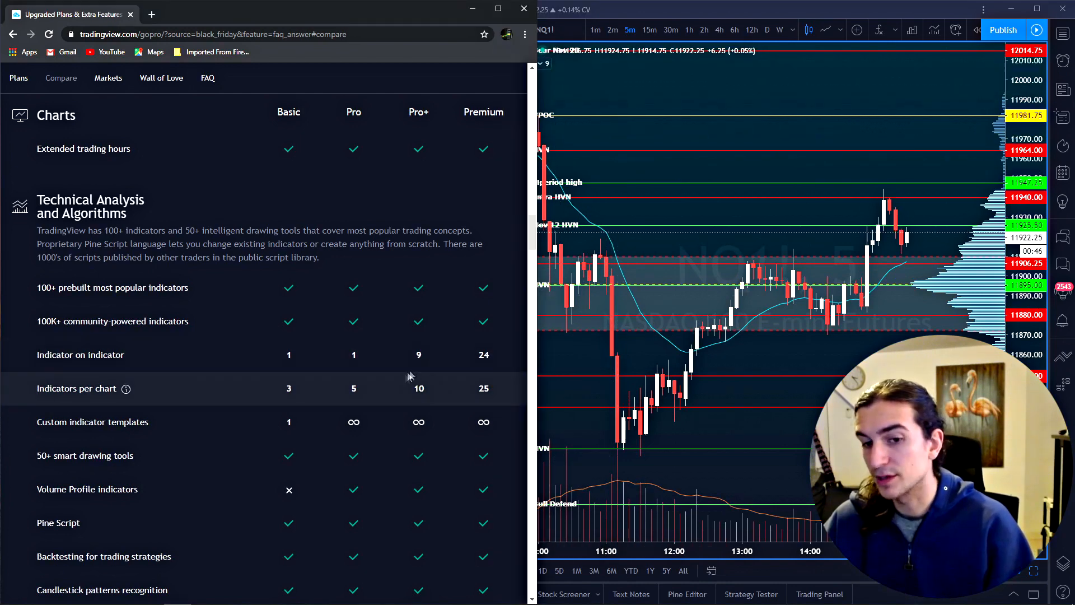
{"action": "mouse_move", "coordinate": [362, 398]}
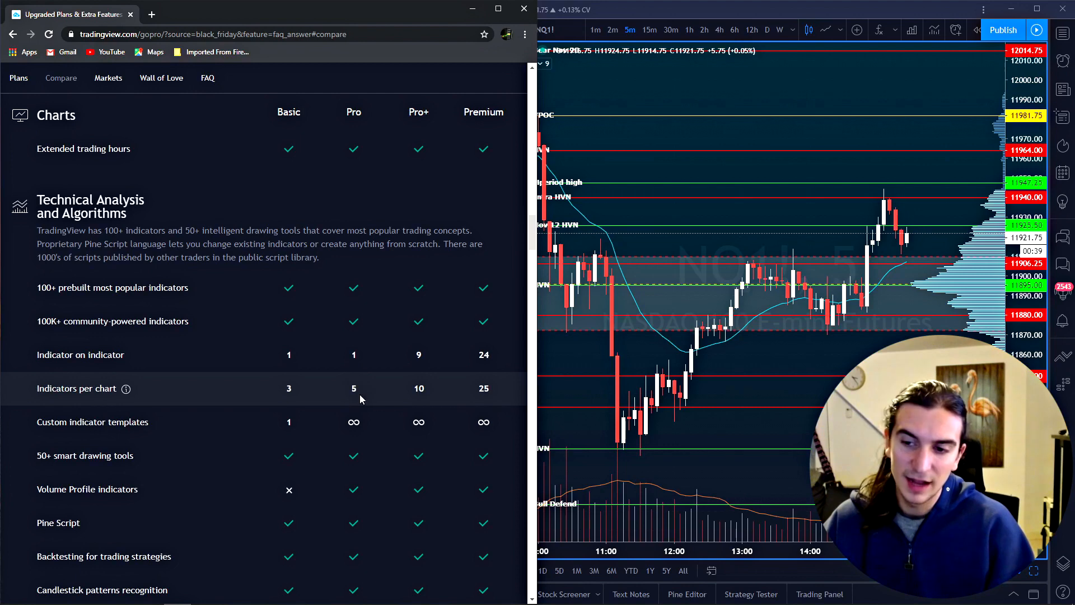
{"action": "mouse_move", "coordinate": [411, 395]}
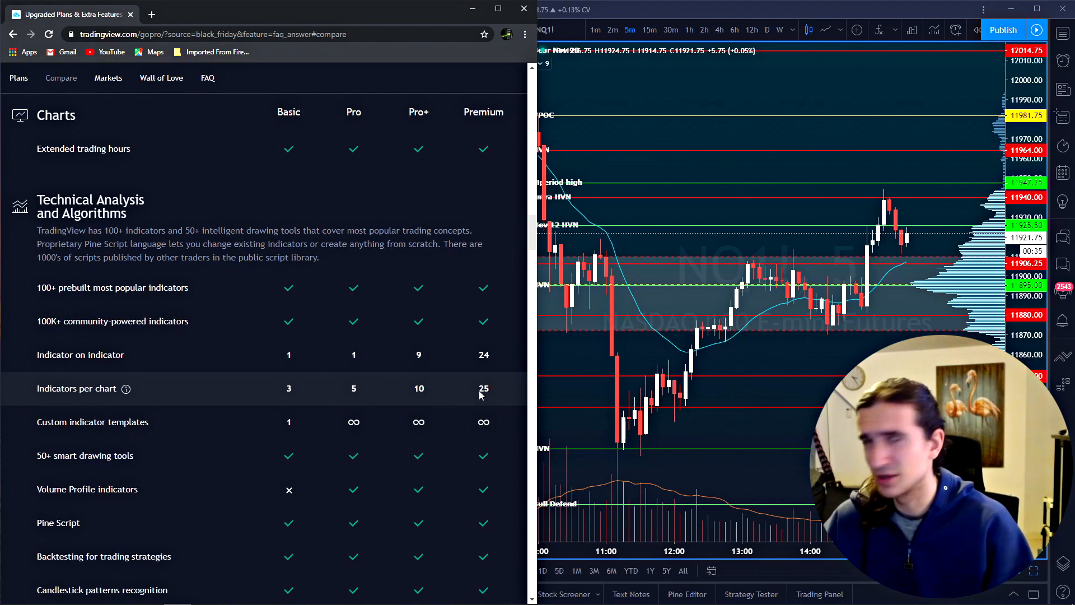
{"action": "scroll", "scroll_direction": "down", "scroll_amount": 3}
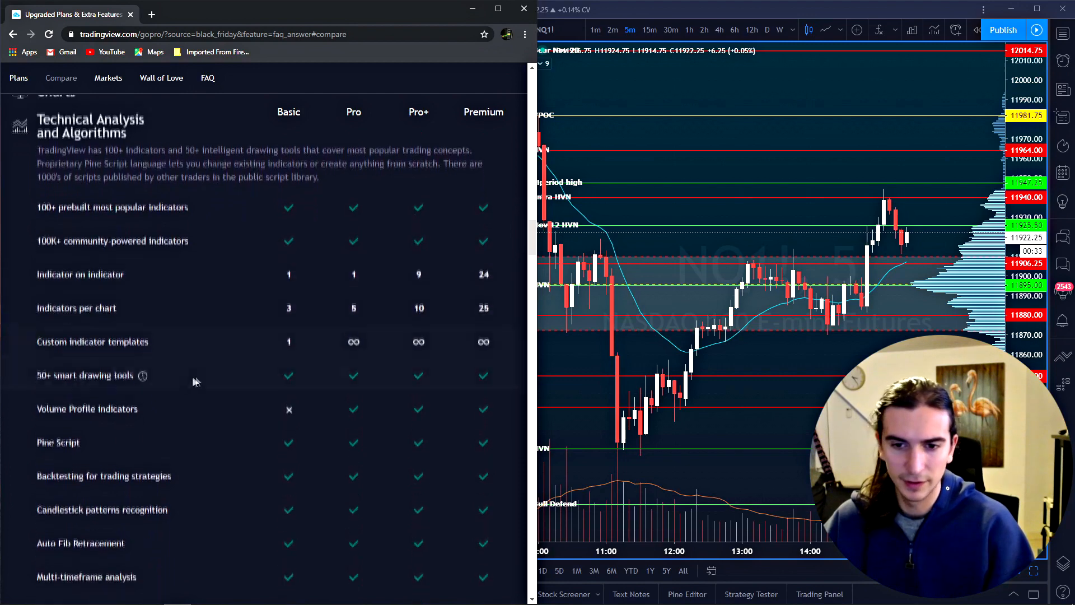
Scroll down to the Alerts rows showing active alert limits 1, 10, 30 and 400 and webhook notifications.
{"action": "scroll", "scroll_direction": "down", "scroll_amount": 3}
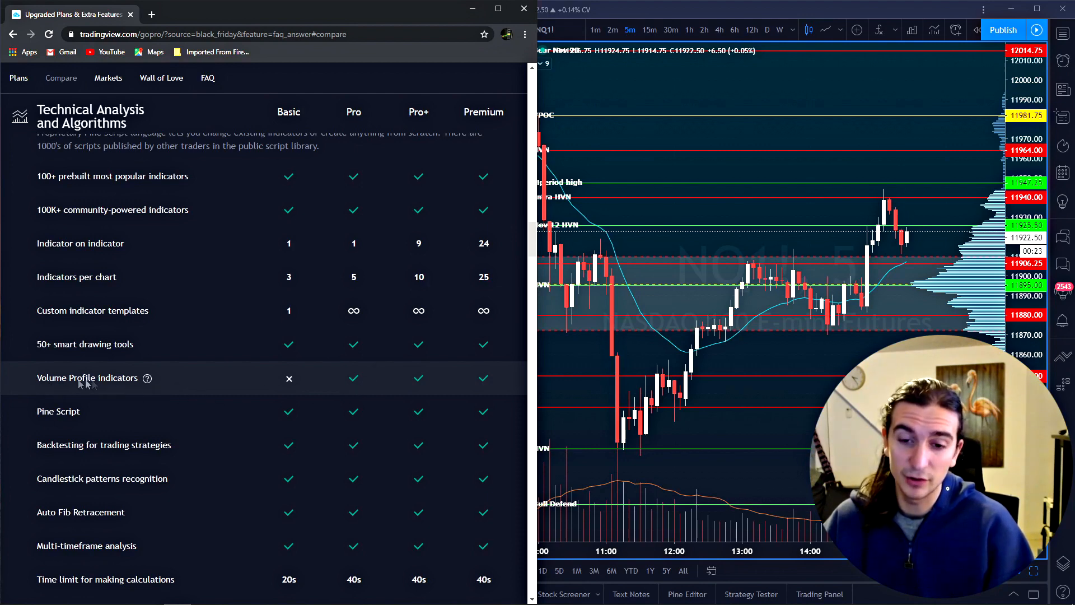
{"action": "scroll", "scroll_direction": "down", "scroll_amount": 3}
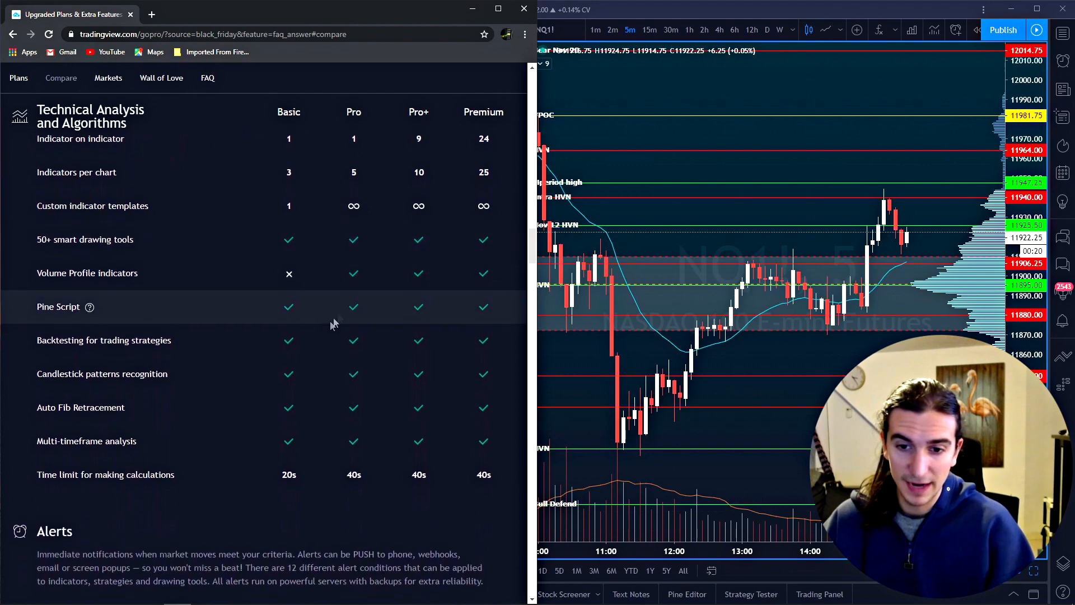
{"action": "scroll", "scroll_direction": "down", "scroll_amount": 3}
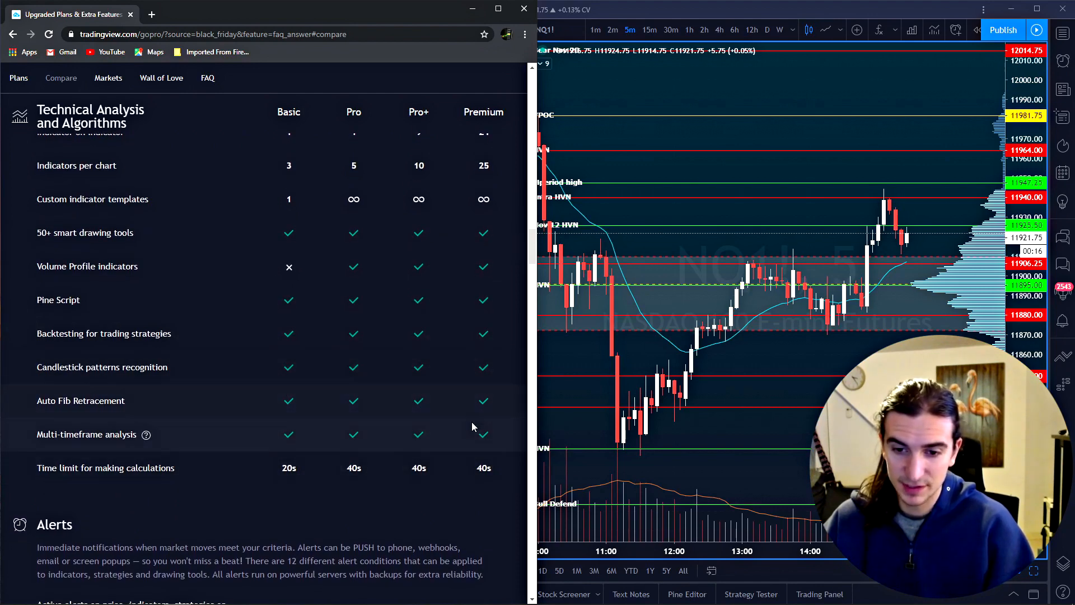
{"action": "scroll", "scroll_direction": "down", "scroll_amount": 3}
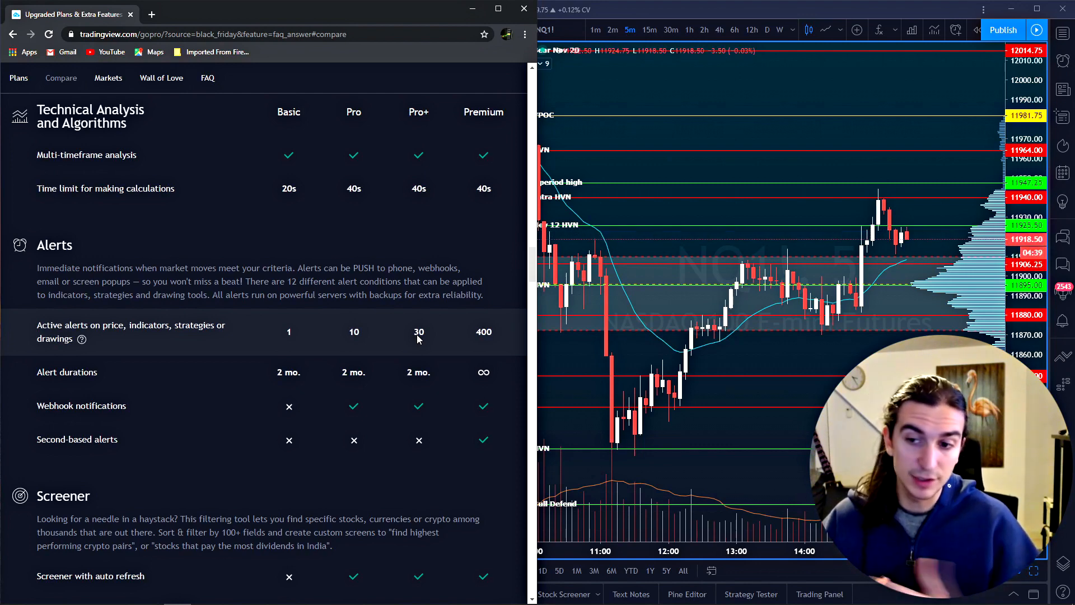
Scroll past the Screener rows to the Data section with historical bars of 5K, 10K, 10K and 20K.
{"action": "scroll", "scroll_direction": "down", "scroll_amount": 3}
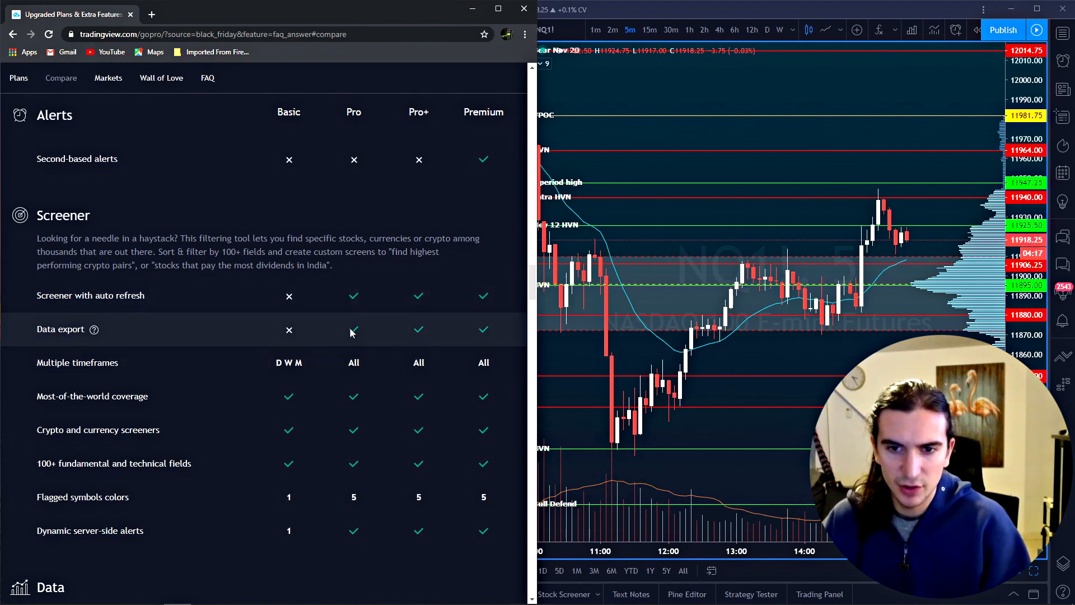
{"action": "mouse_move", "coordinate": [353, 295]}
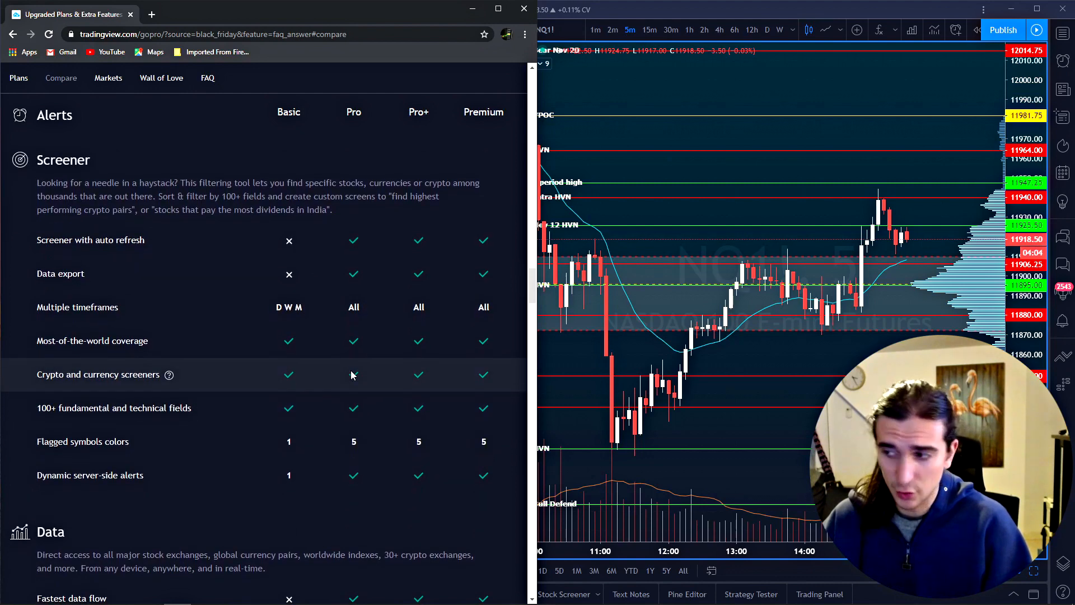
{"action": "scroll", "scroll_direction": "down", "scroll_amount": 3}
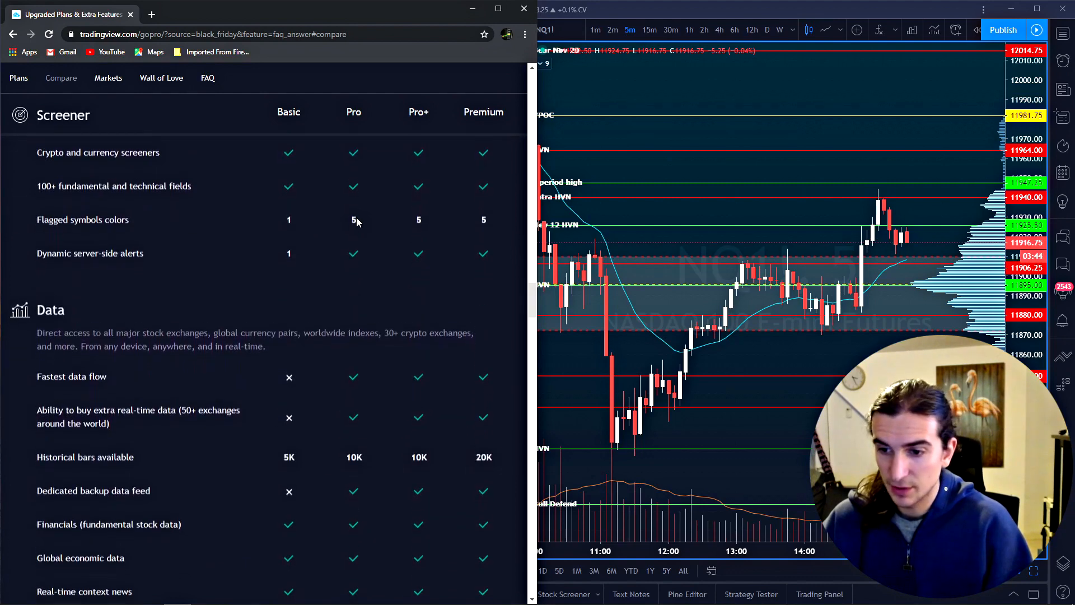
{"action": "scroll", "scroll_direction": "down", "scroll_amount": 3}
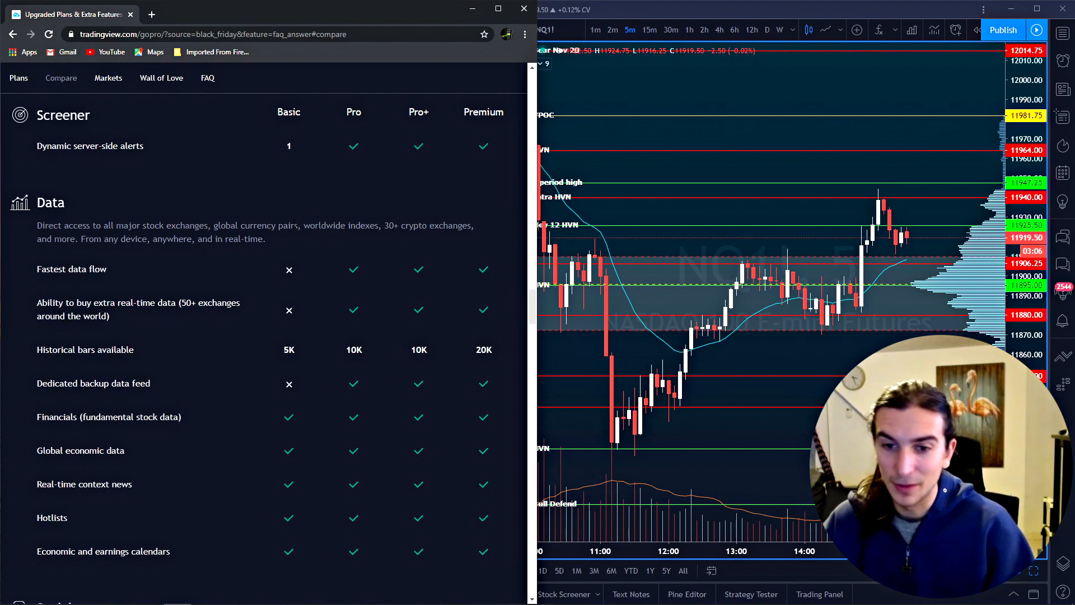
{"action": "scroll", "scroll_direction": "down", "scroll_amount": 3}
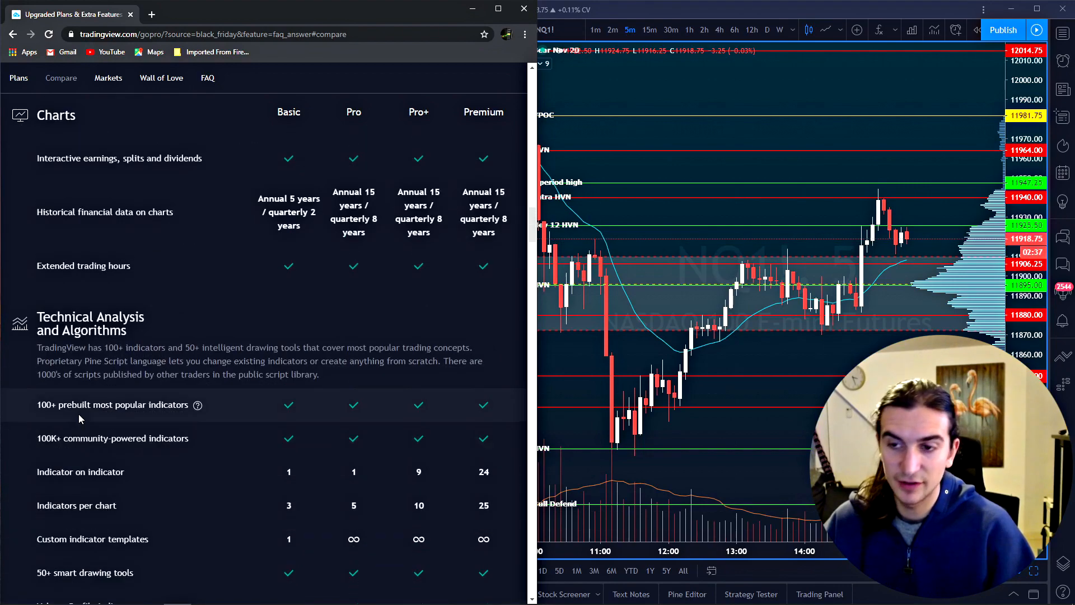
{"action": "scroll", "scroll_direction": "up", "scroll_amount": 3}
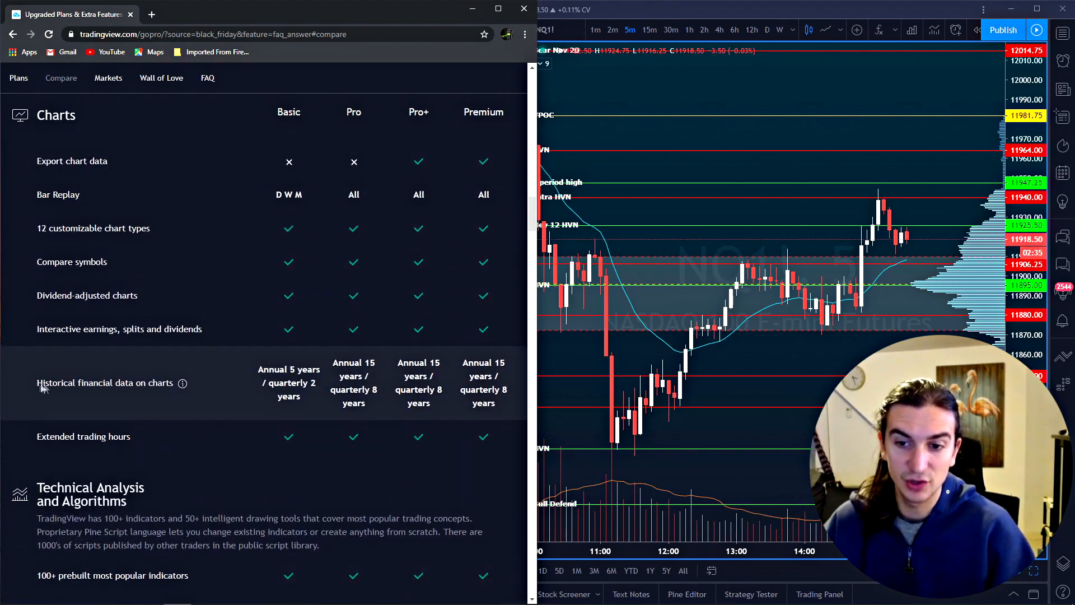
{"action": "scroll", "scroll_direction": "down", "scroll_amount": 3}
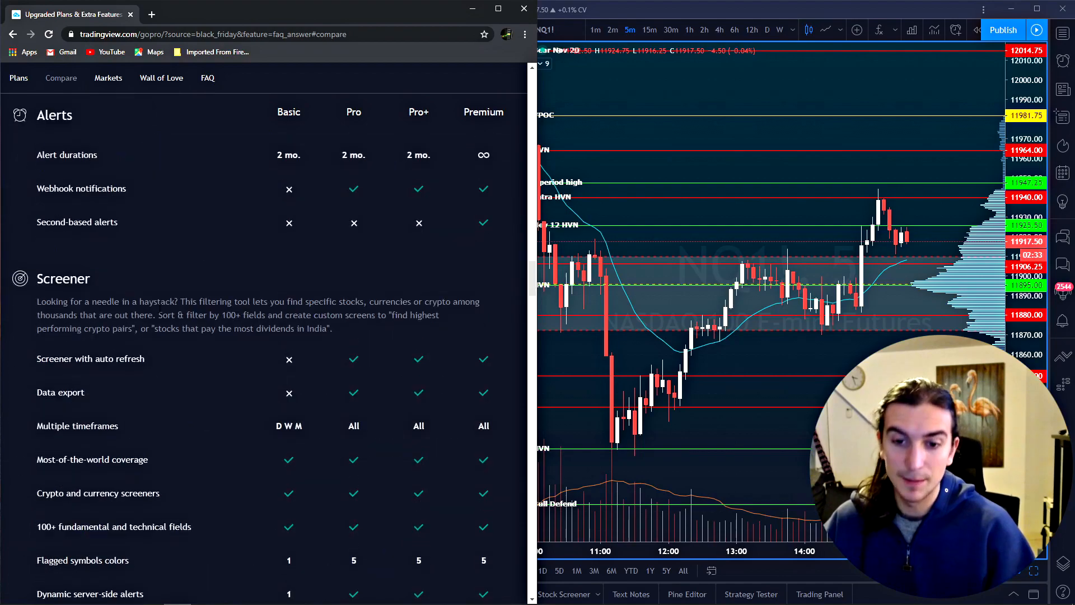
{"action": "scroll", "scroll_direction": "down", "scroll_amount": 3}
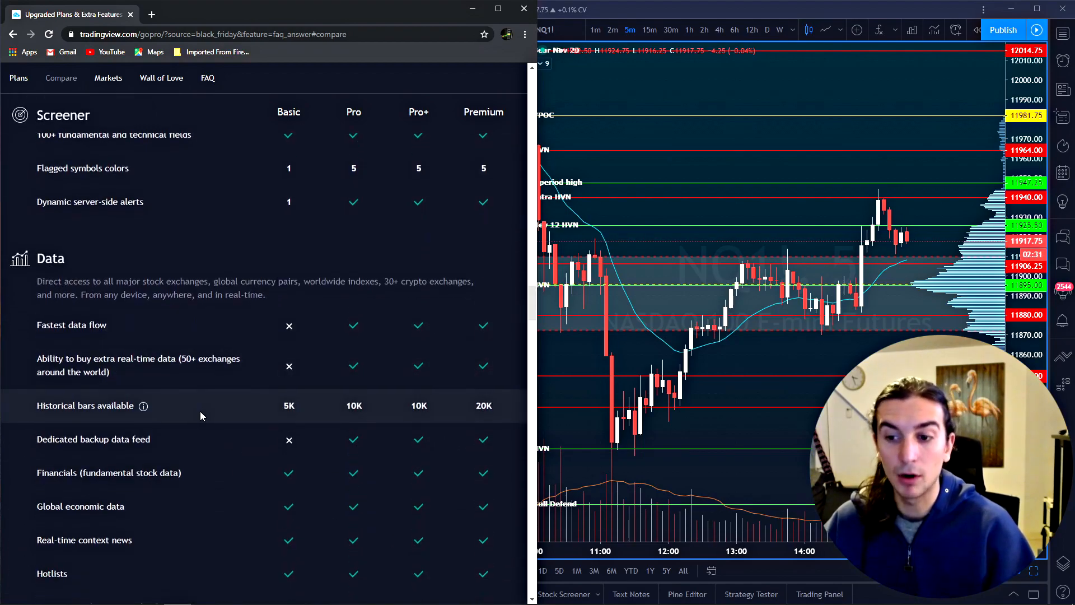
{"action": "mouse_move", "coordinate": [194, 400]}
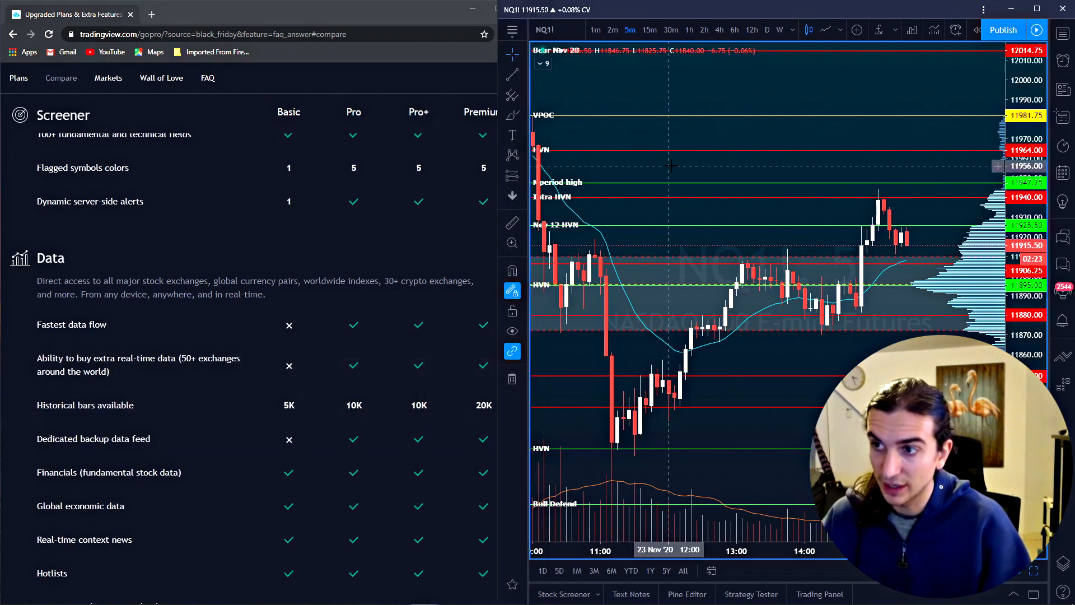
{"action": "mouse_move", "coordinate": [595, 29]}
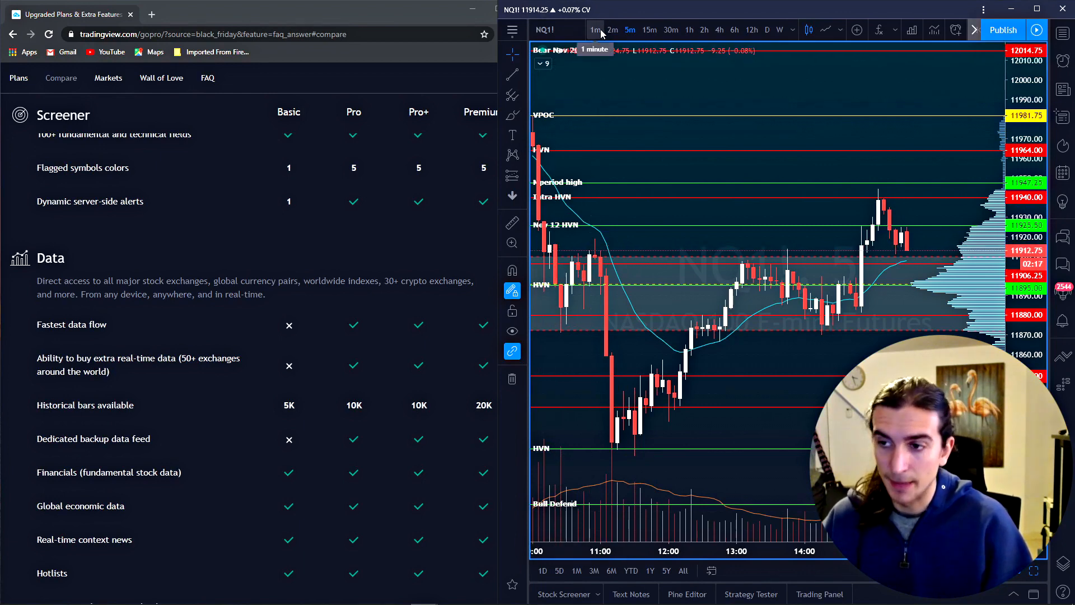
{"action": "left_click", "coordinate": [629, 29]}
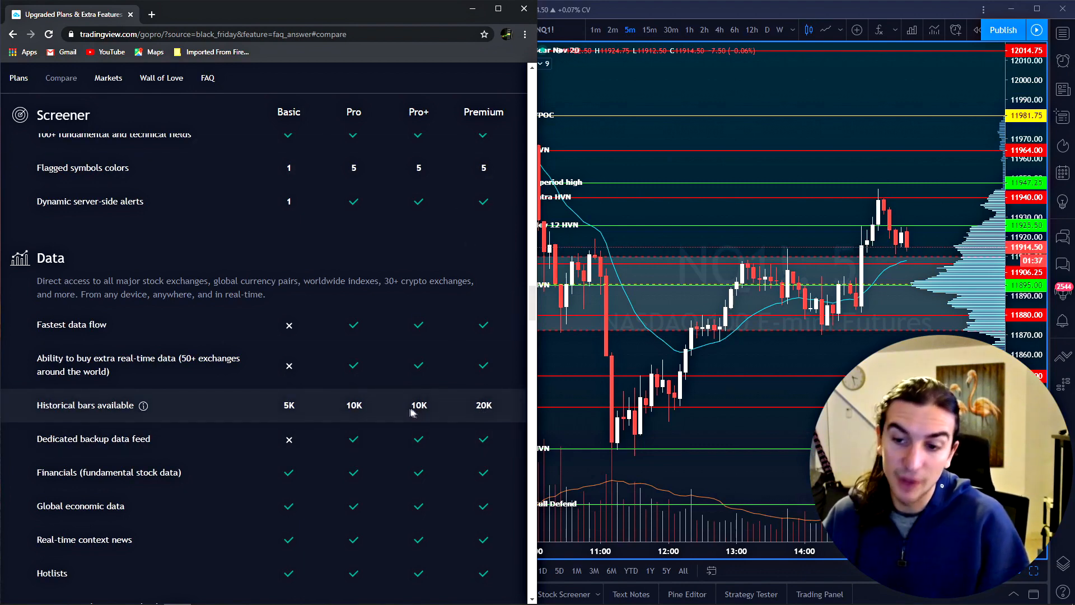
Scroll through Social, Trading and Enhanced watchlists to Customer support, then back up to the Alerts rows.
{"action": "scroll", "scroll_direction": "down", "scroll_amount": 3}
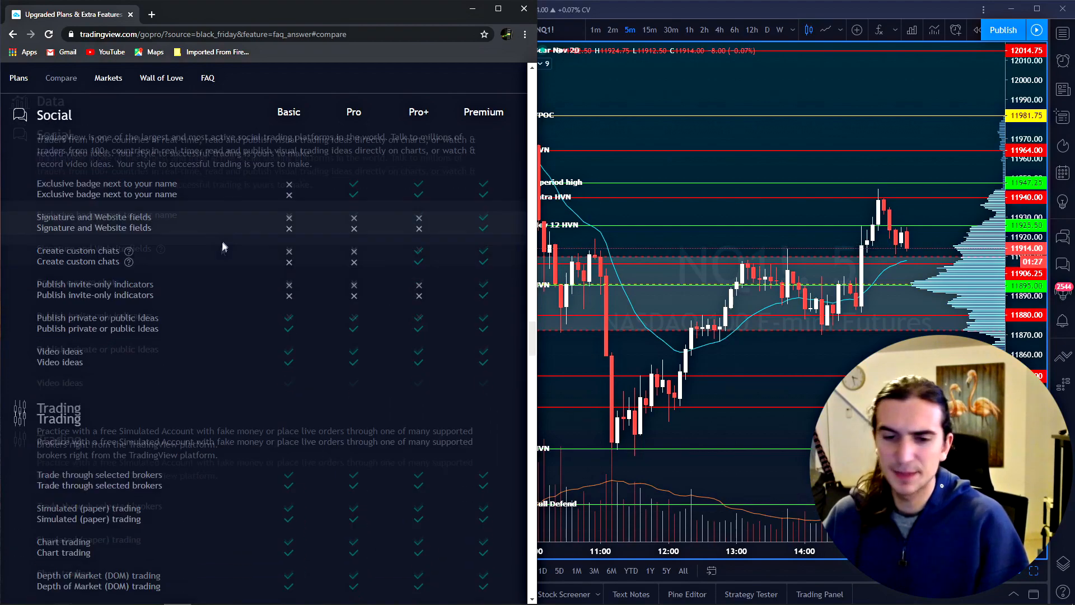
{"action": "scroll", "scroll_direction": "down", "scroll_amount": 3}
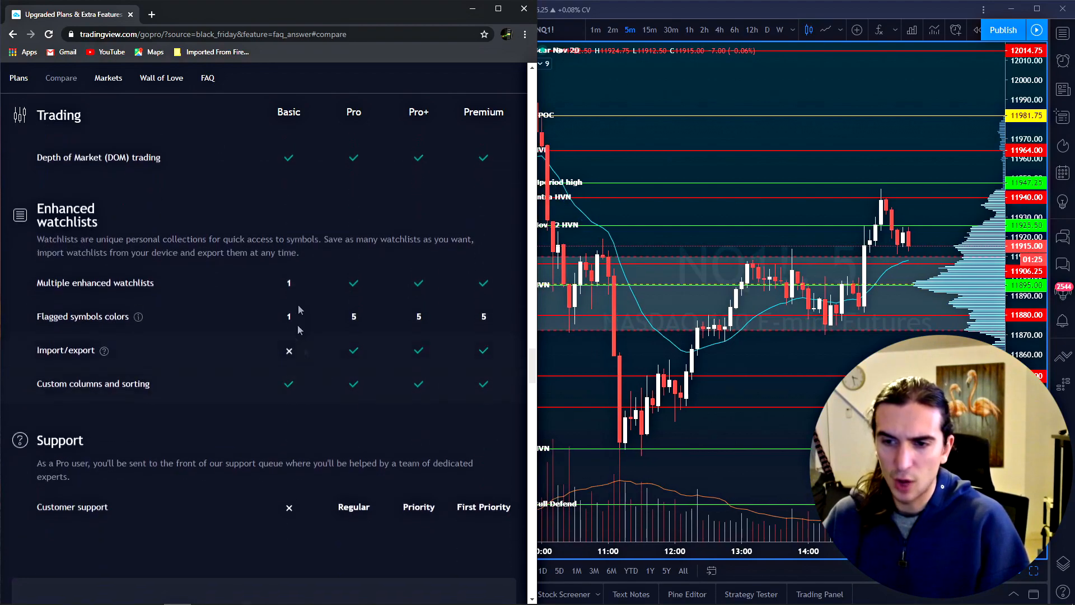
{"action": "scroll", "scroll_direction": "down", "scroll_amount": 3}
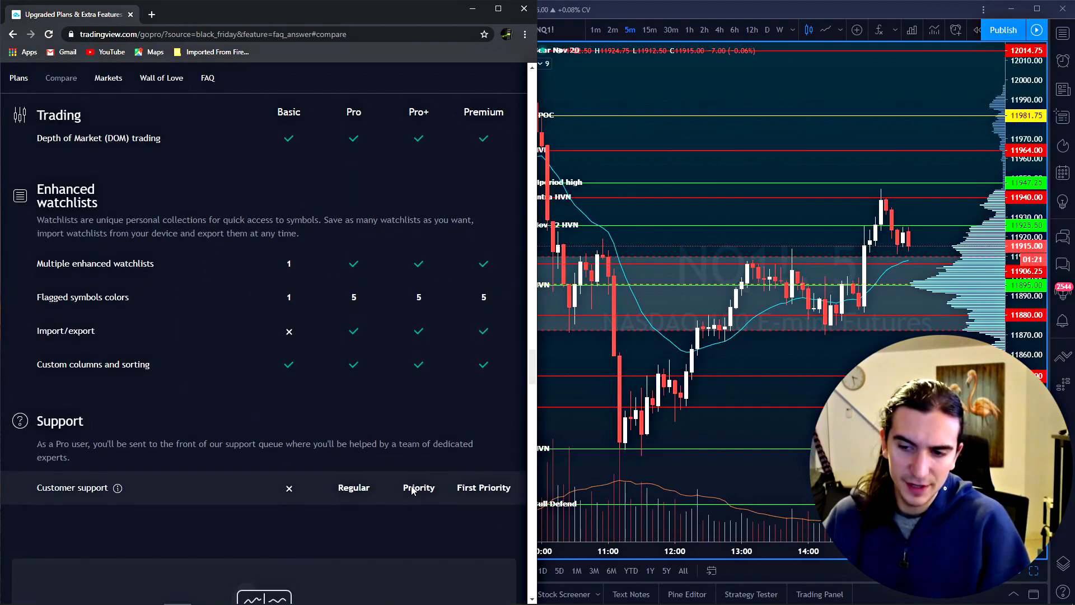
{"action": "scroll", "scroll_direction": "down", "scroll_amount": 3}
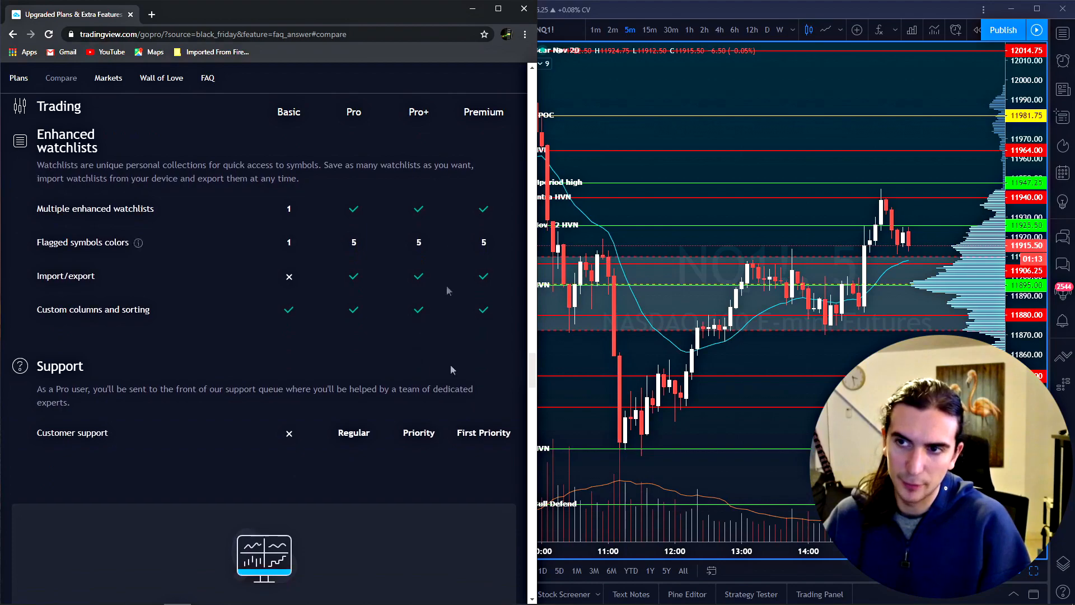
{"action": "scroll", "scroll_direction": "down", "scroll_amount": 3}
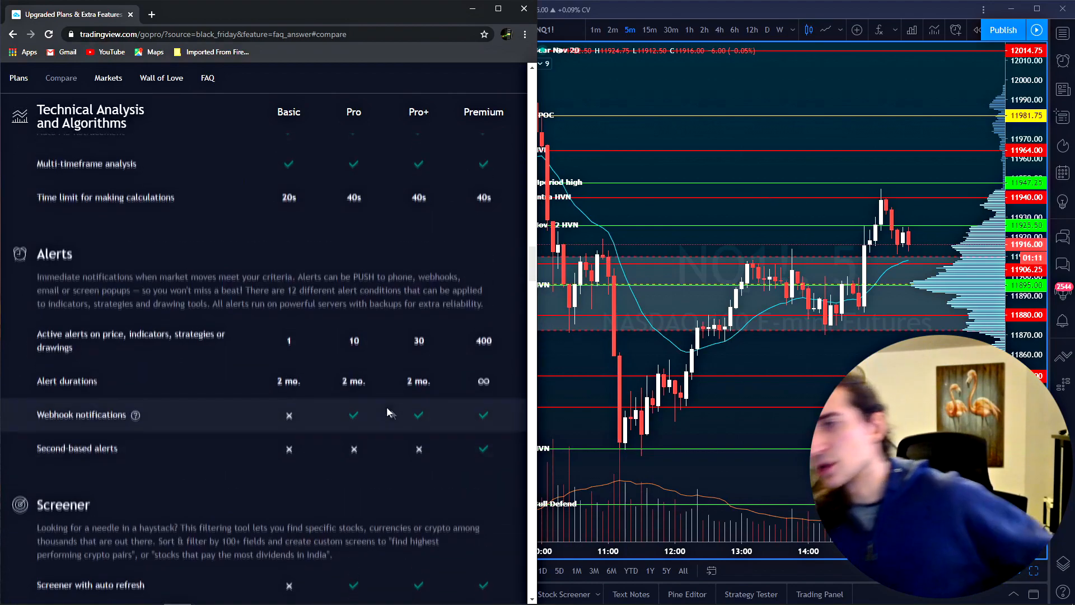